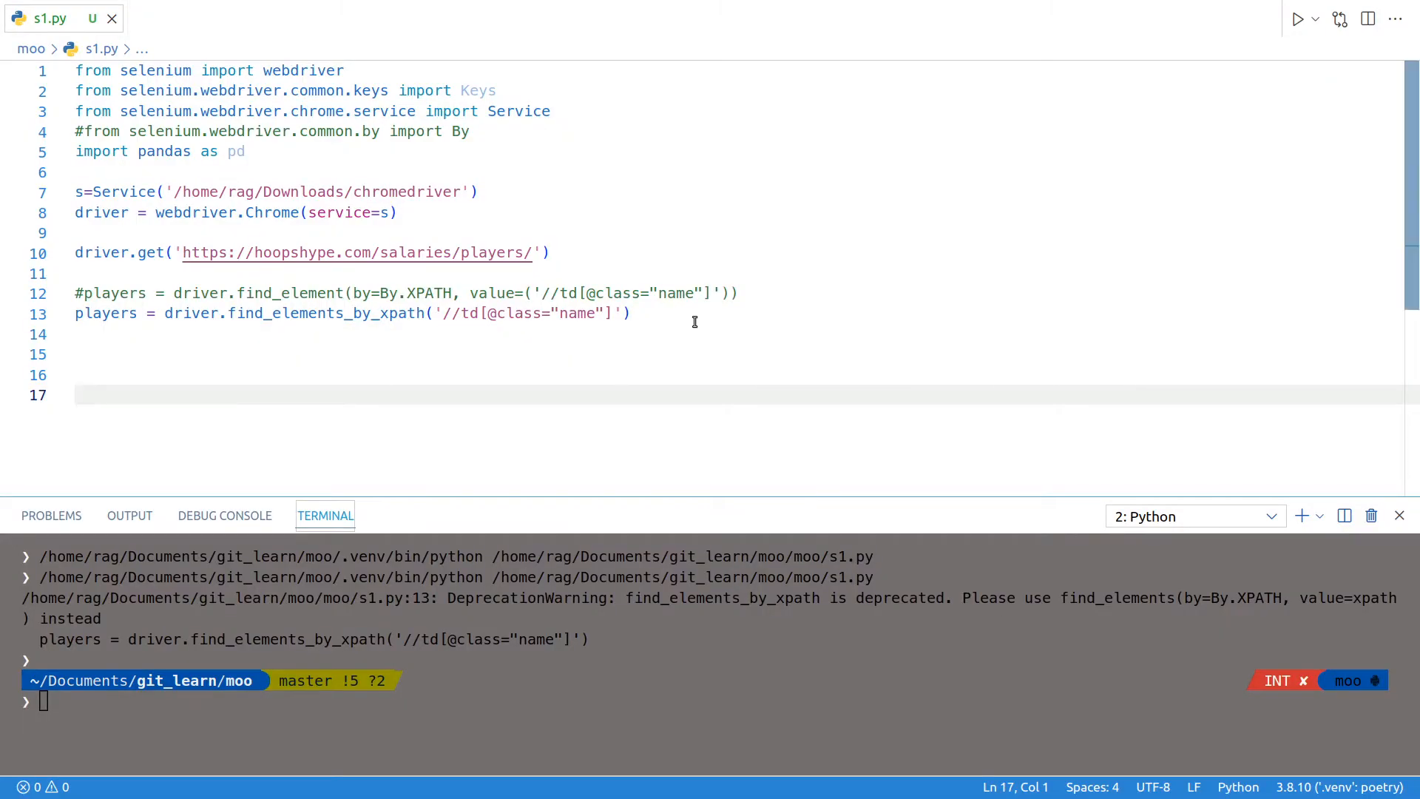
pyautogui.moveTo(634, 453)
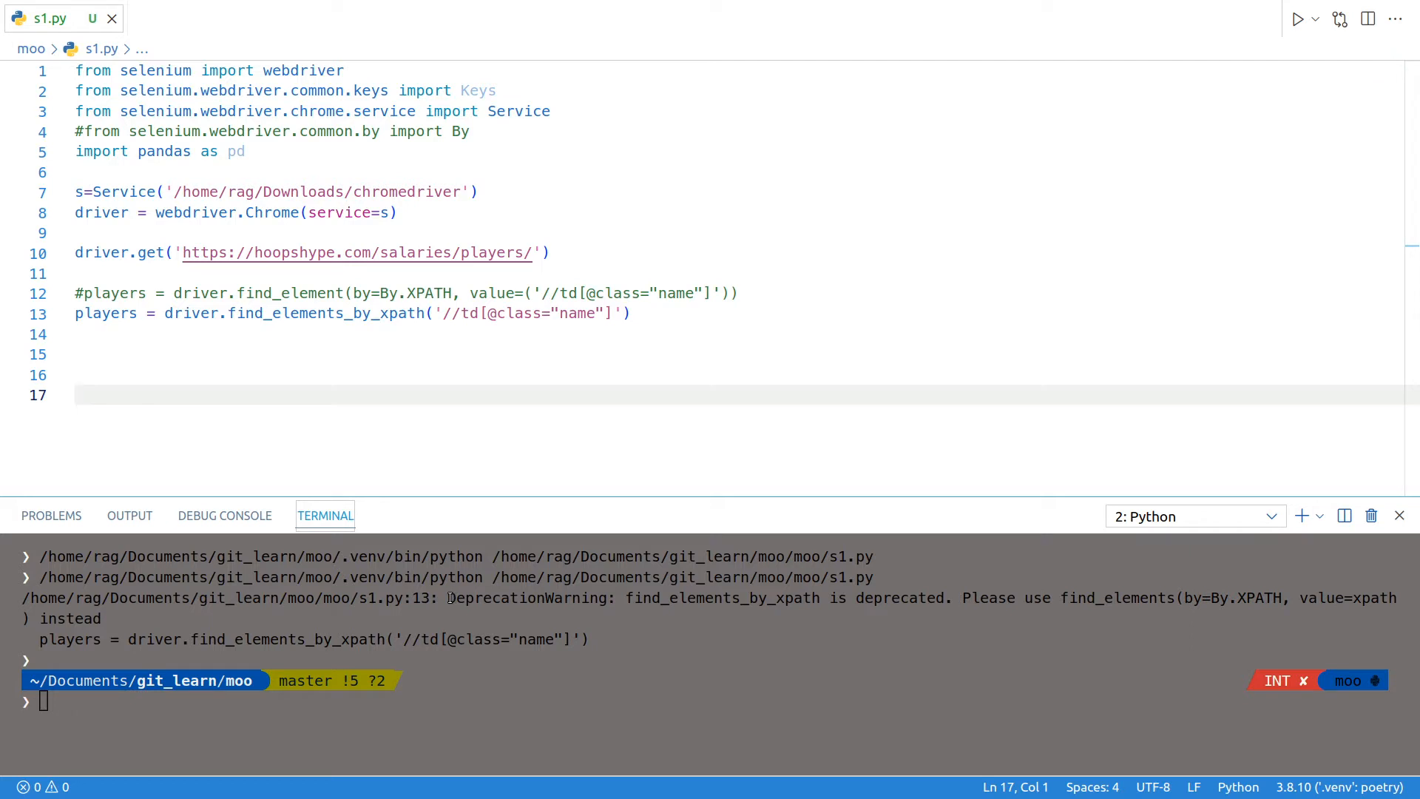
# Highlight DeprecationWarning in the output, then rerun s1.py with the By.XPATH line active.
pyautogui.doubleClick(528, 597)
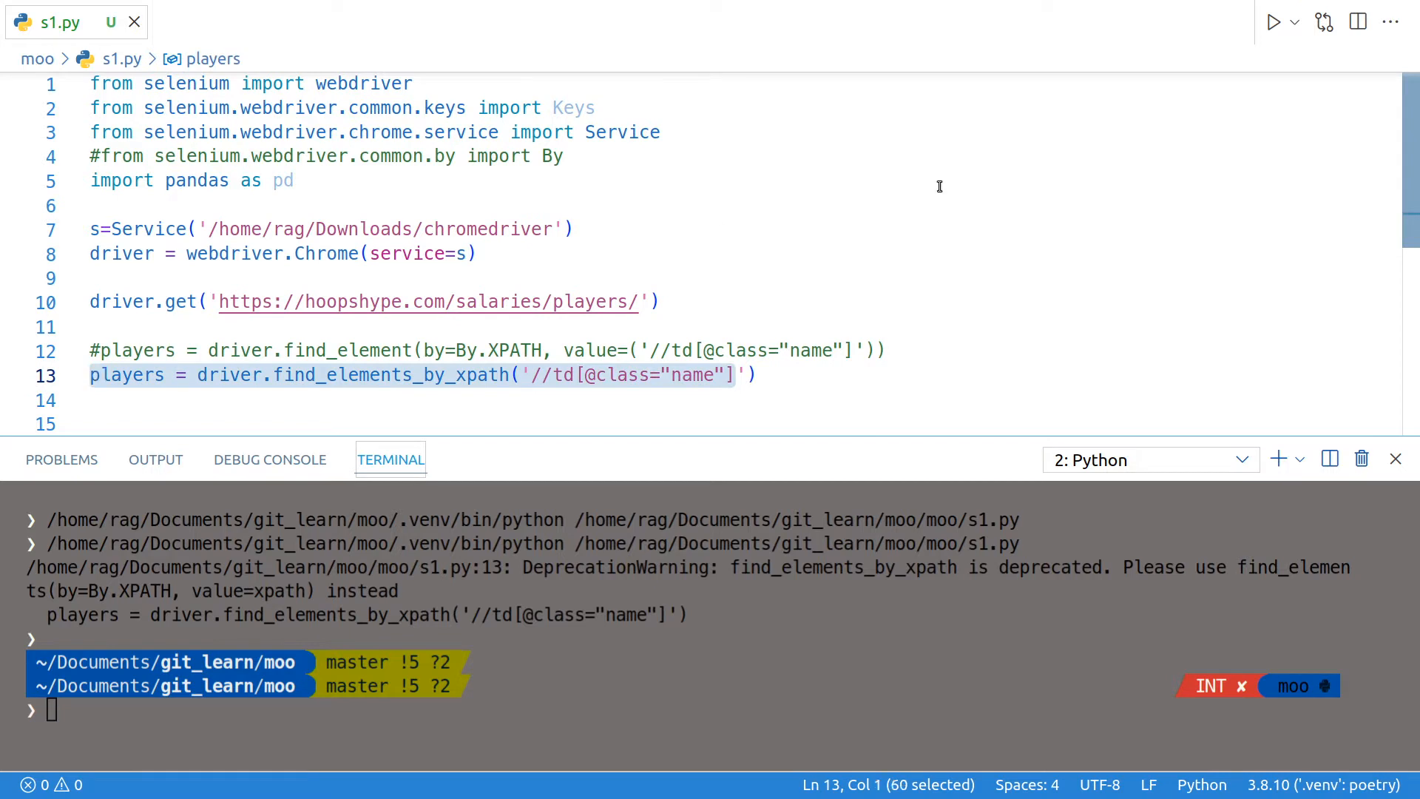
pyautogui.click(1272, 20)
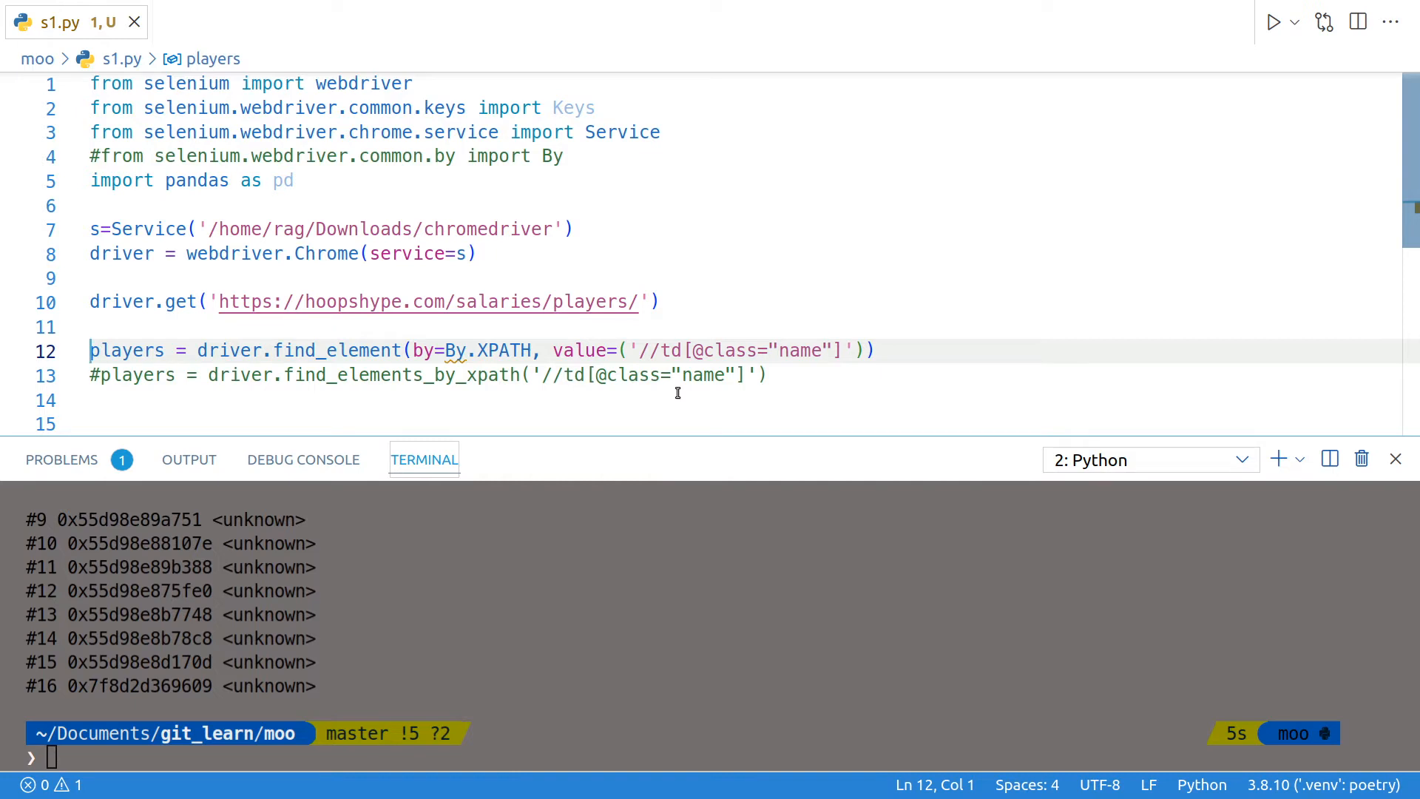
pyautogui.moveTo(457, 351)
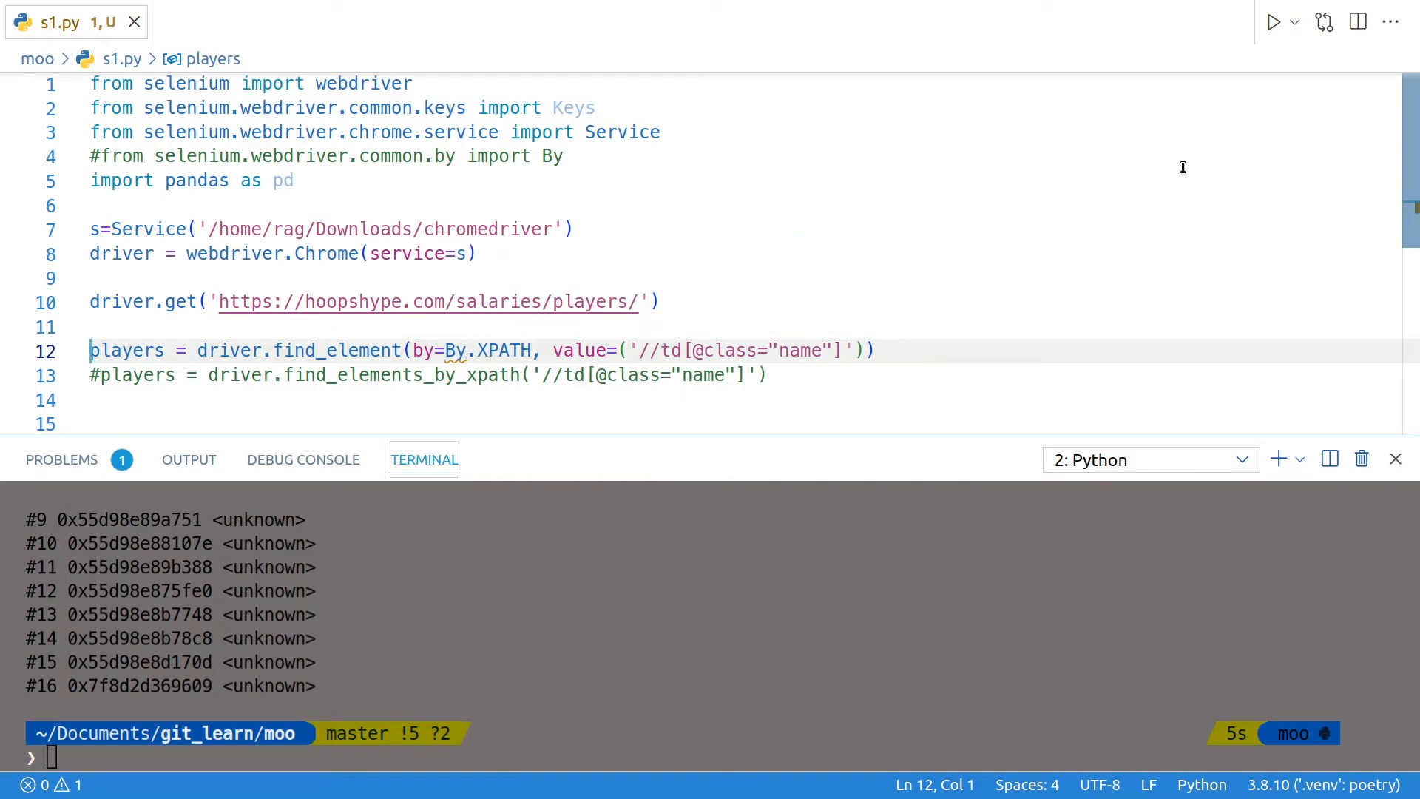
# Run s1.py again, producing NameError: name 'By' is not defined at line 12.
pyautogui.click(1272, 21)
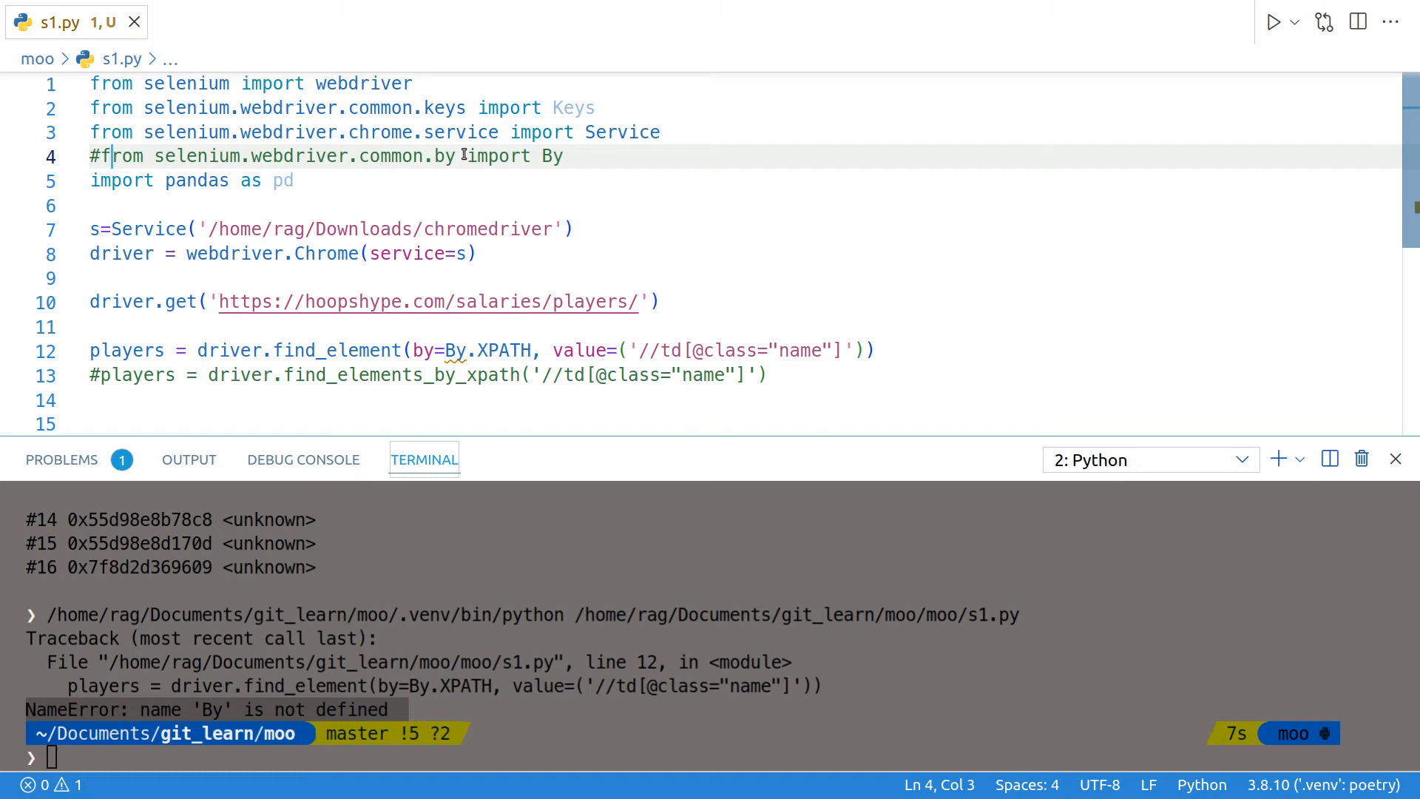
# Remove the # from the By import on line 4, then close the HoopsHype Chromium window.
pyautogui.moveTo(154, 156); pyautogui.dragTo(457, 156)
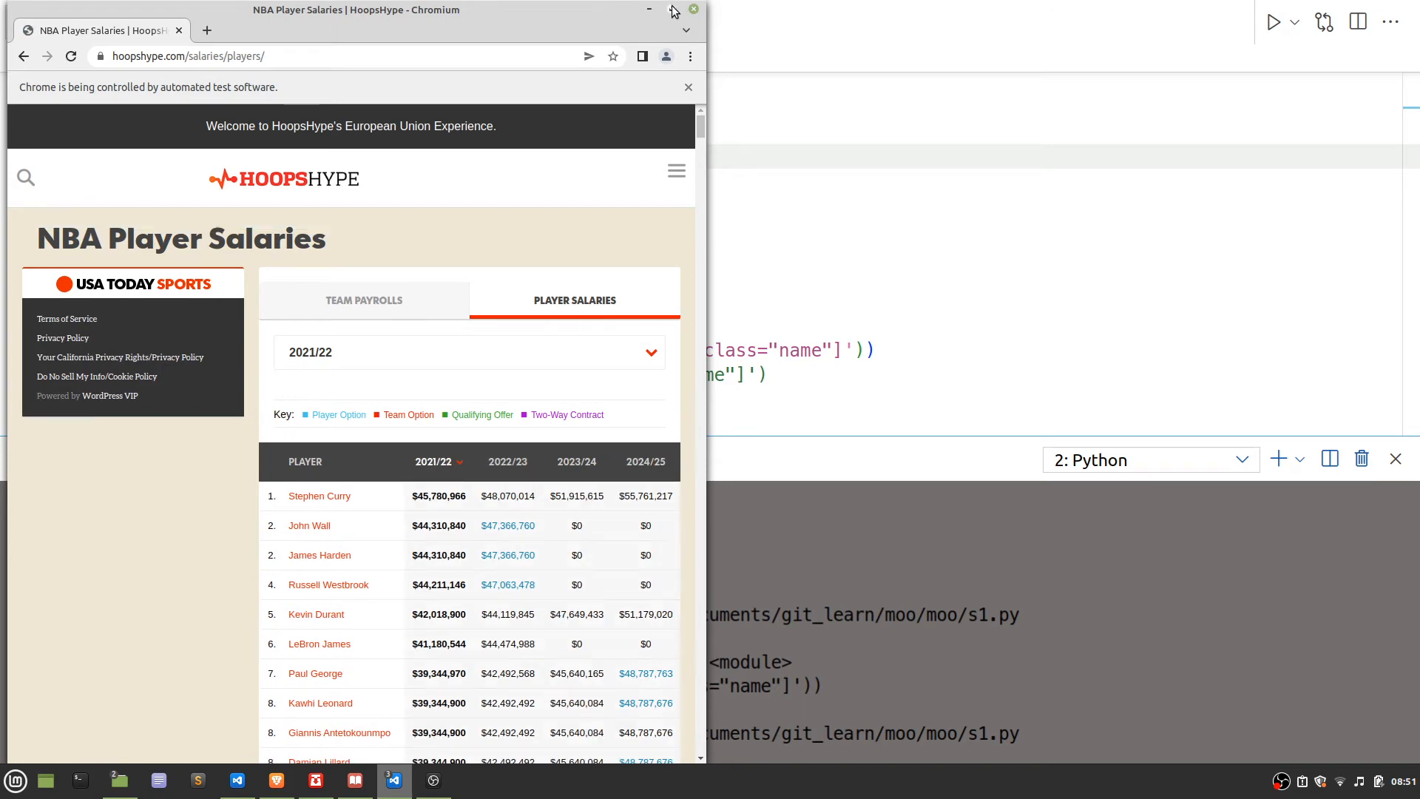
pyautogui.click(392, 780)
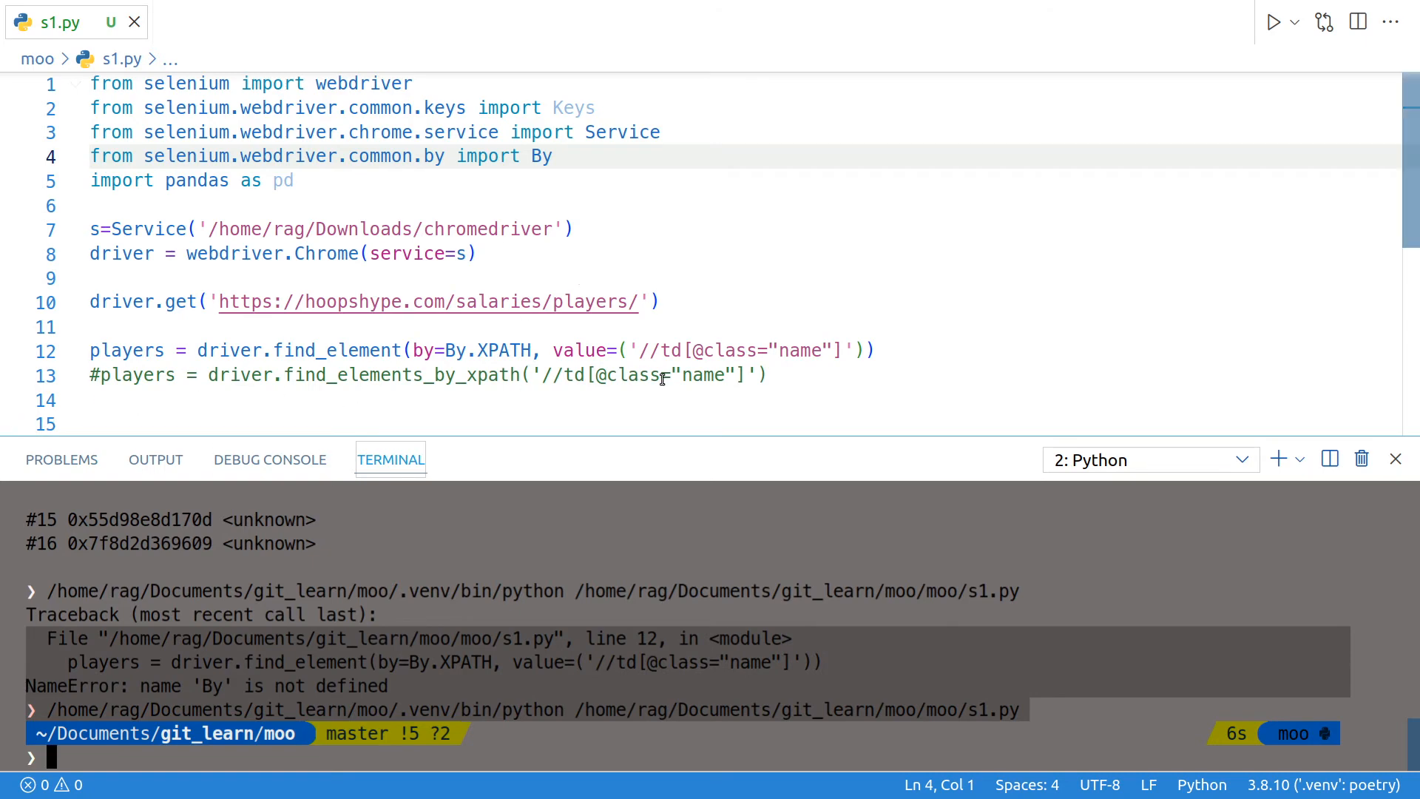
# Delete the commented-out find_elements_by_xpath line 13 from s1.py.
pyautogui.moveTo(98, 375); pyautogui.dragTo(766, 375)
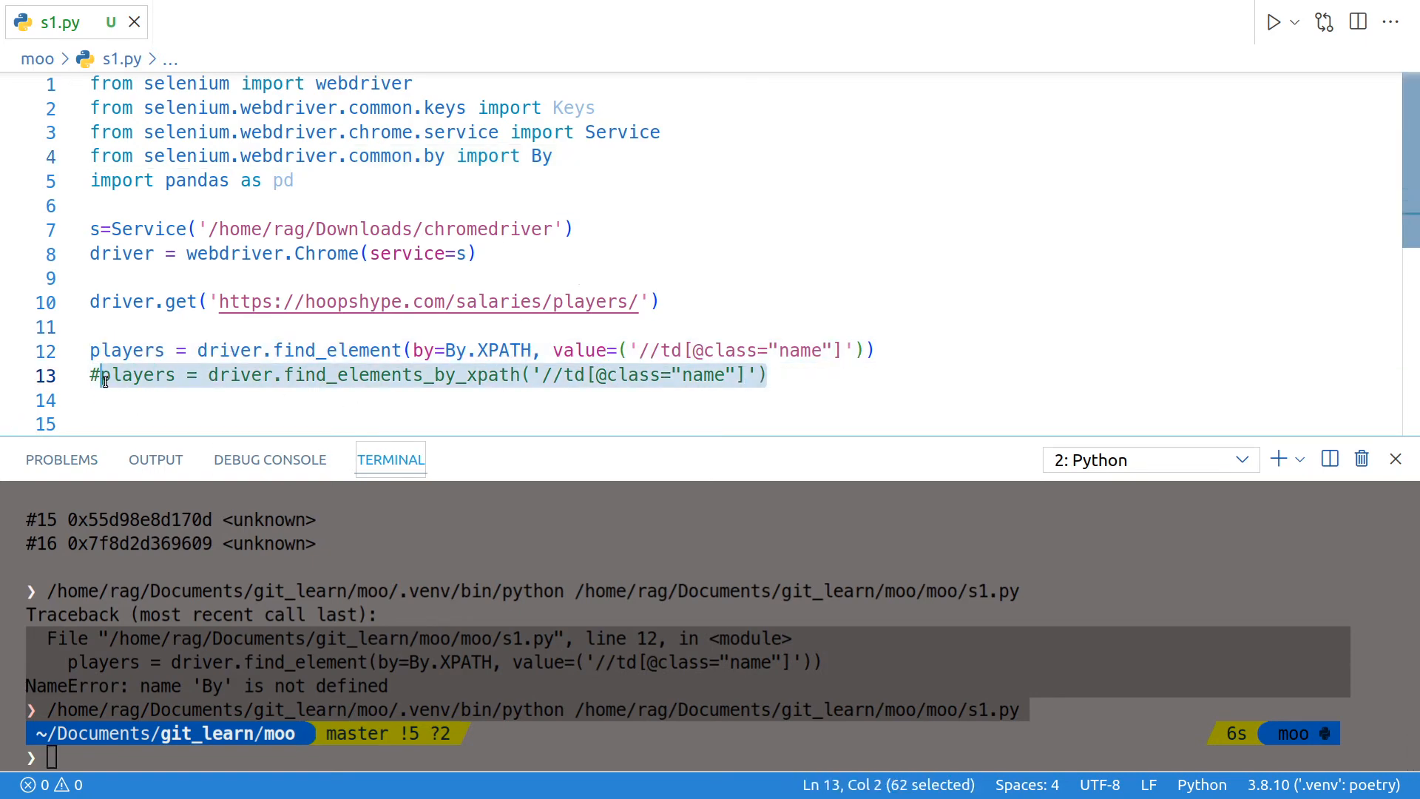
pyautogui.press('Delete')
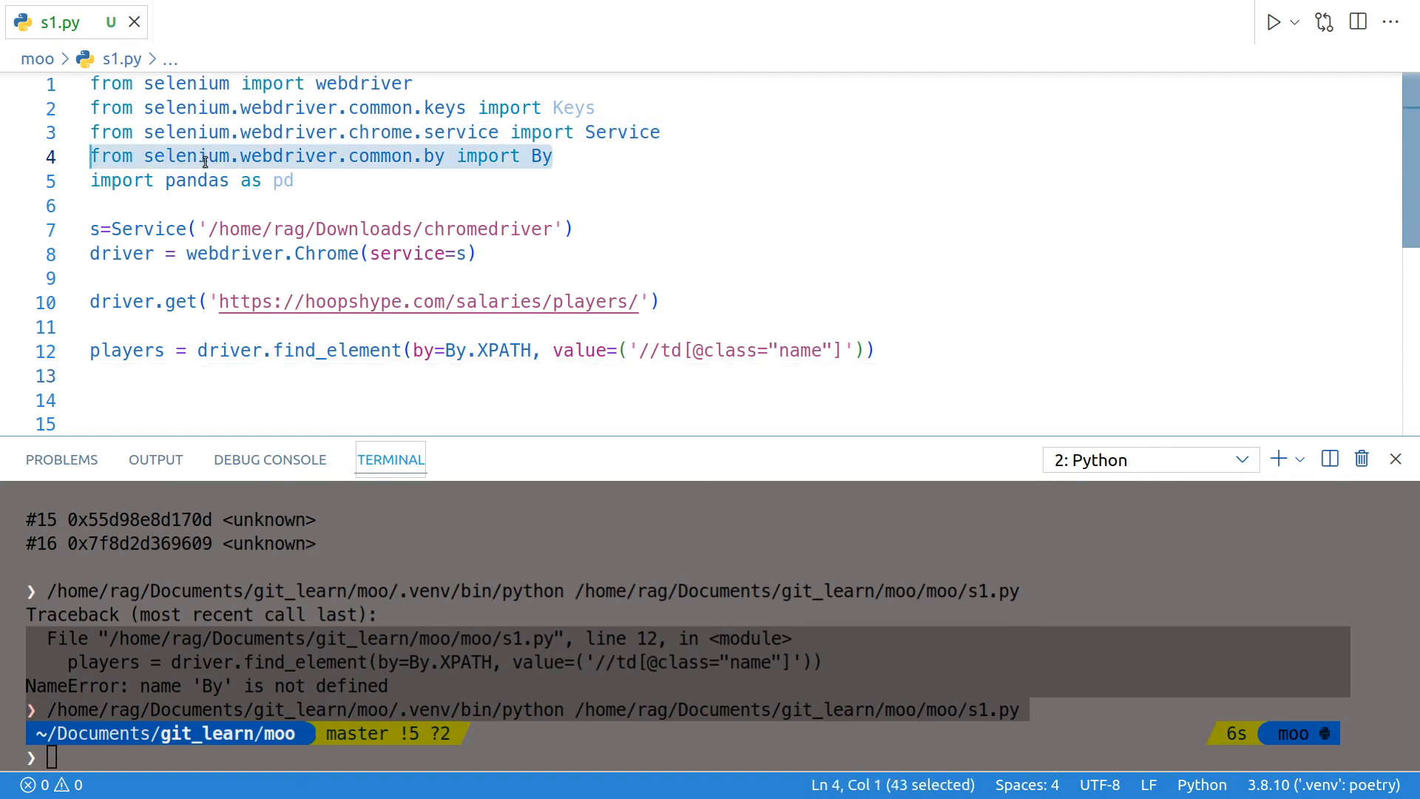
pyautogui.moveTo(431, 156)
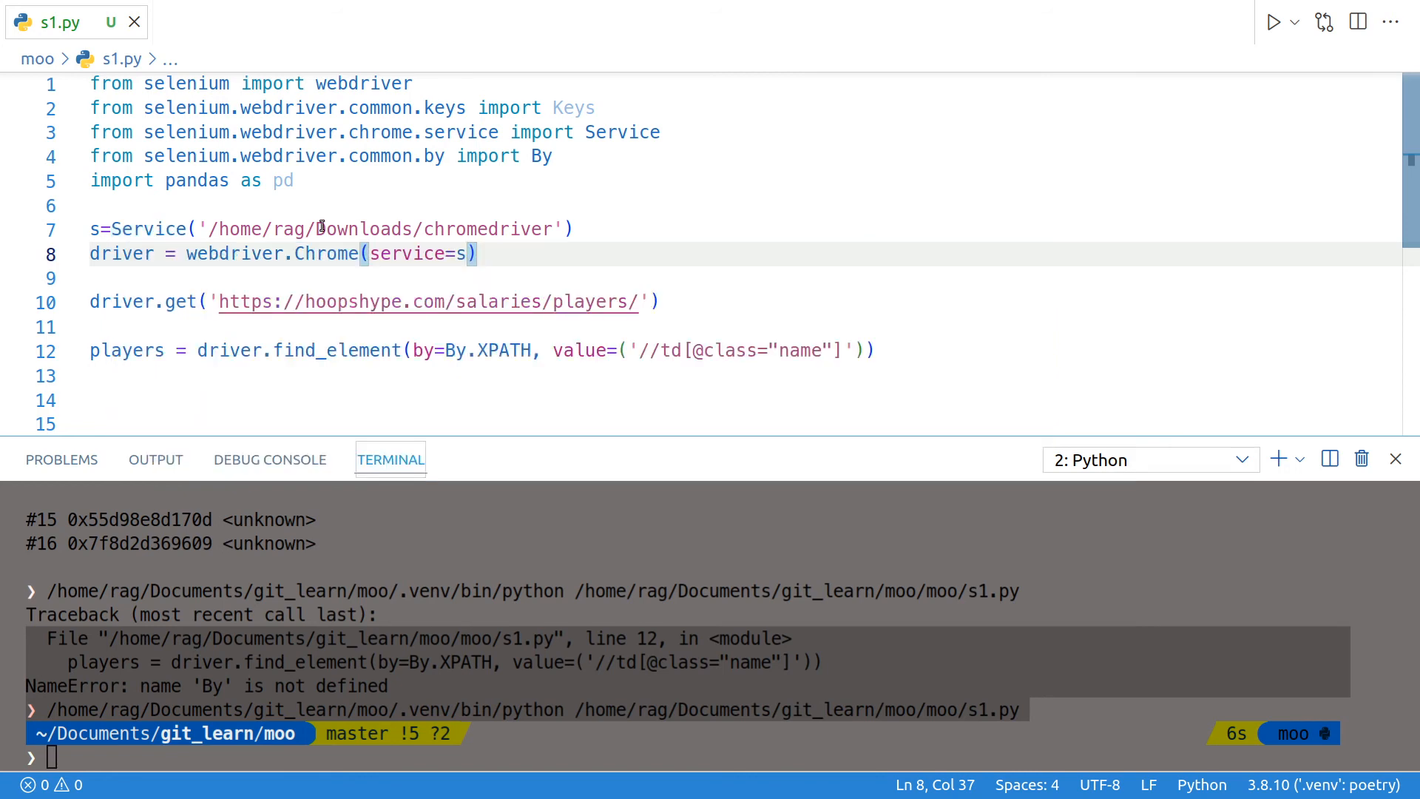
pyautogui.moveTo(550, 227)
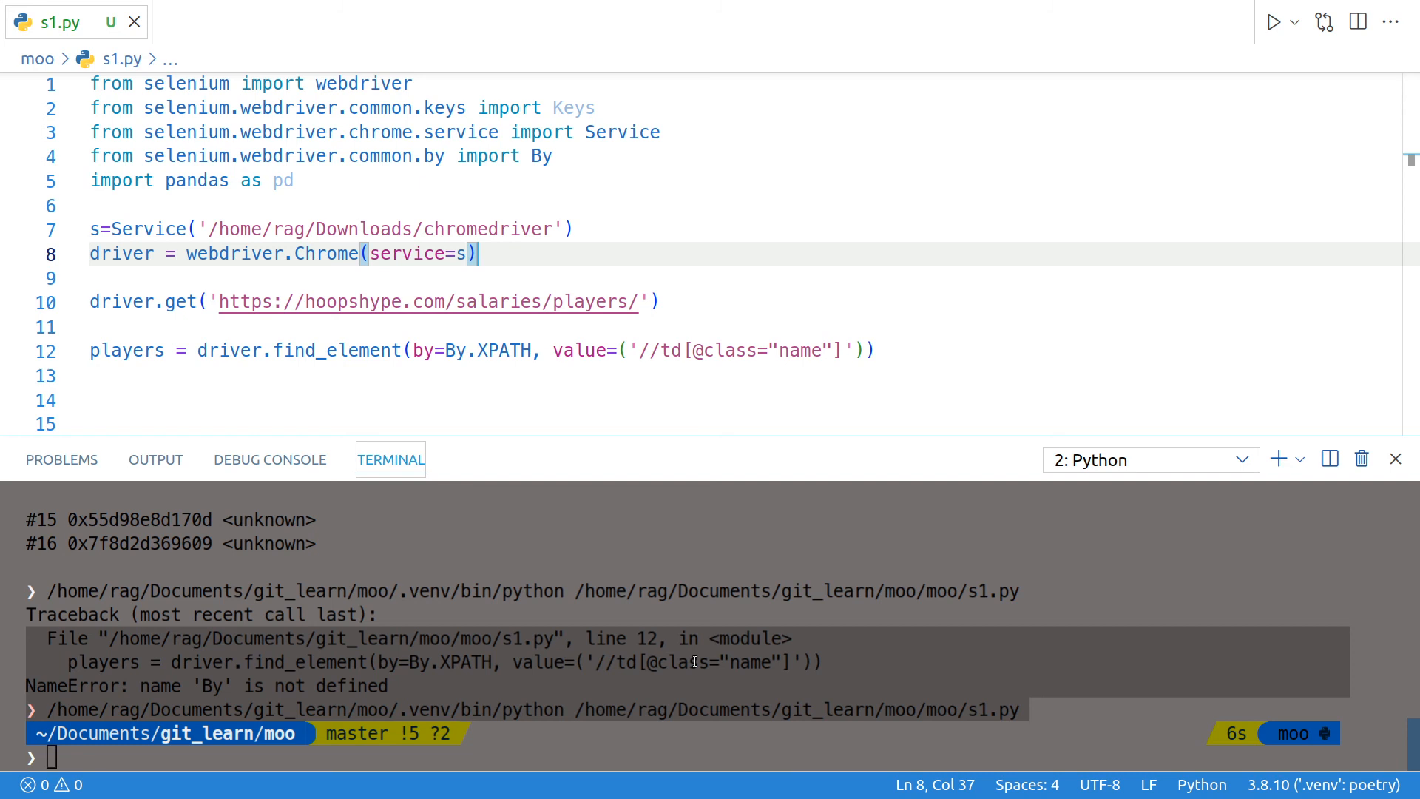
pyautogui.moveTo(831, 520)
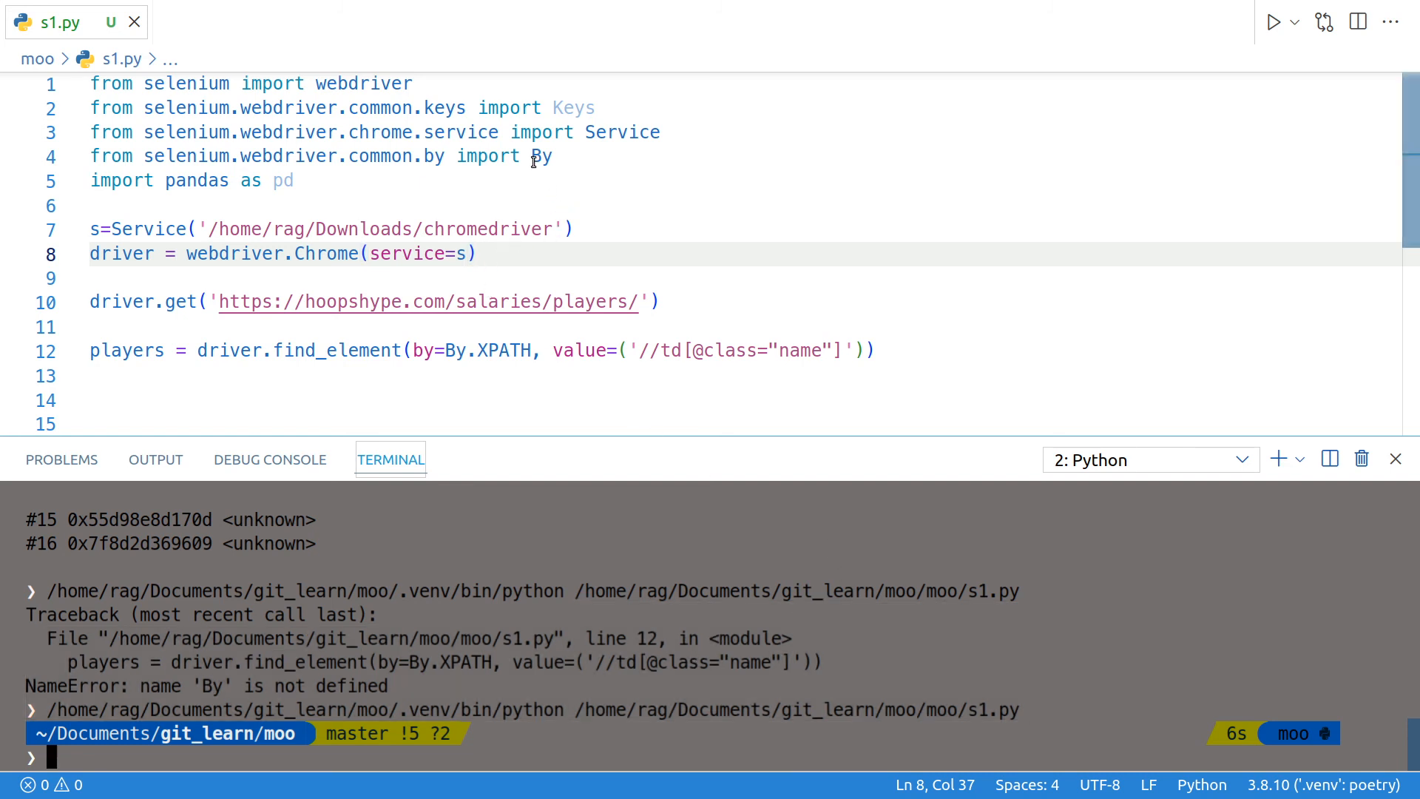
pyautogui.click(552, 156)
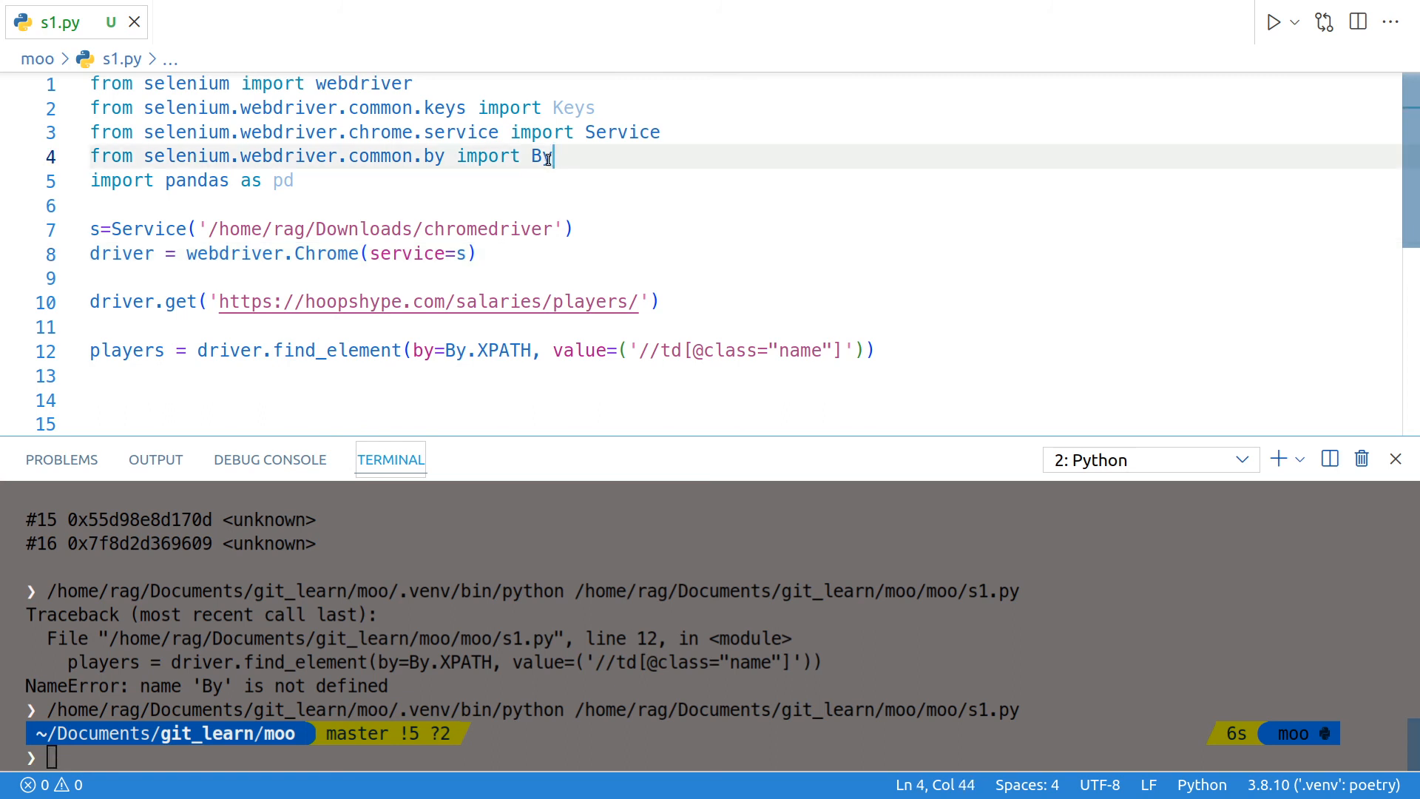
pyautogui.doubleClick(540, 156)
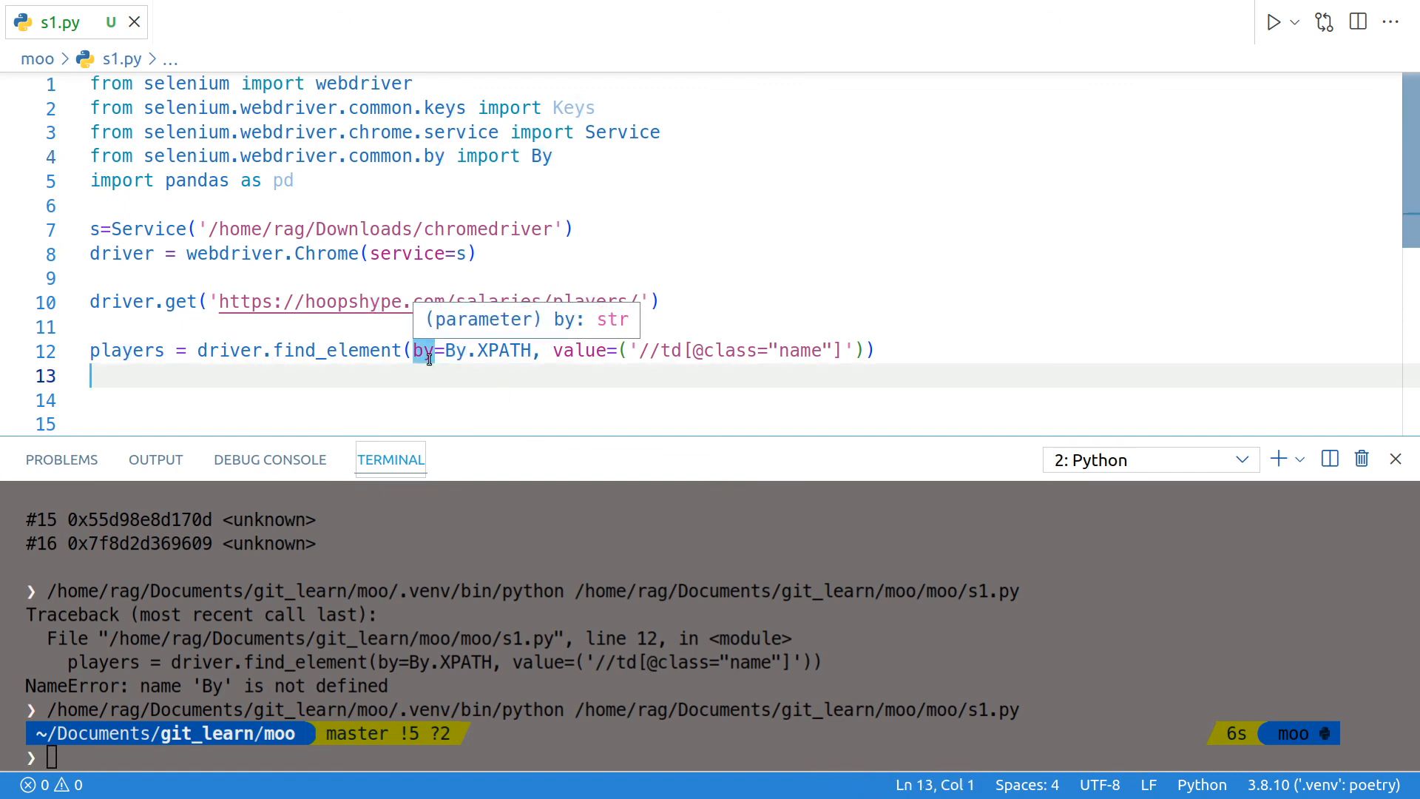
pyautogui.moveTo(548, 364)
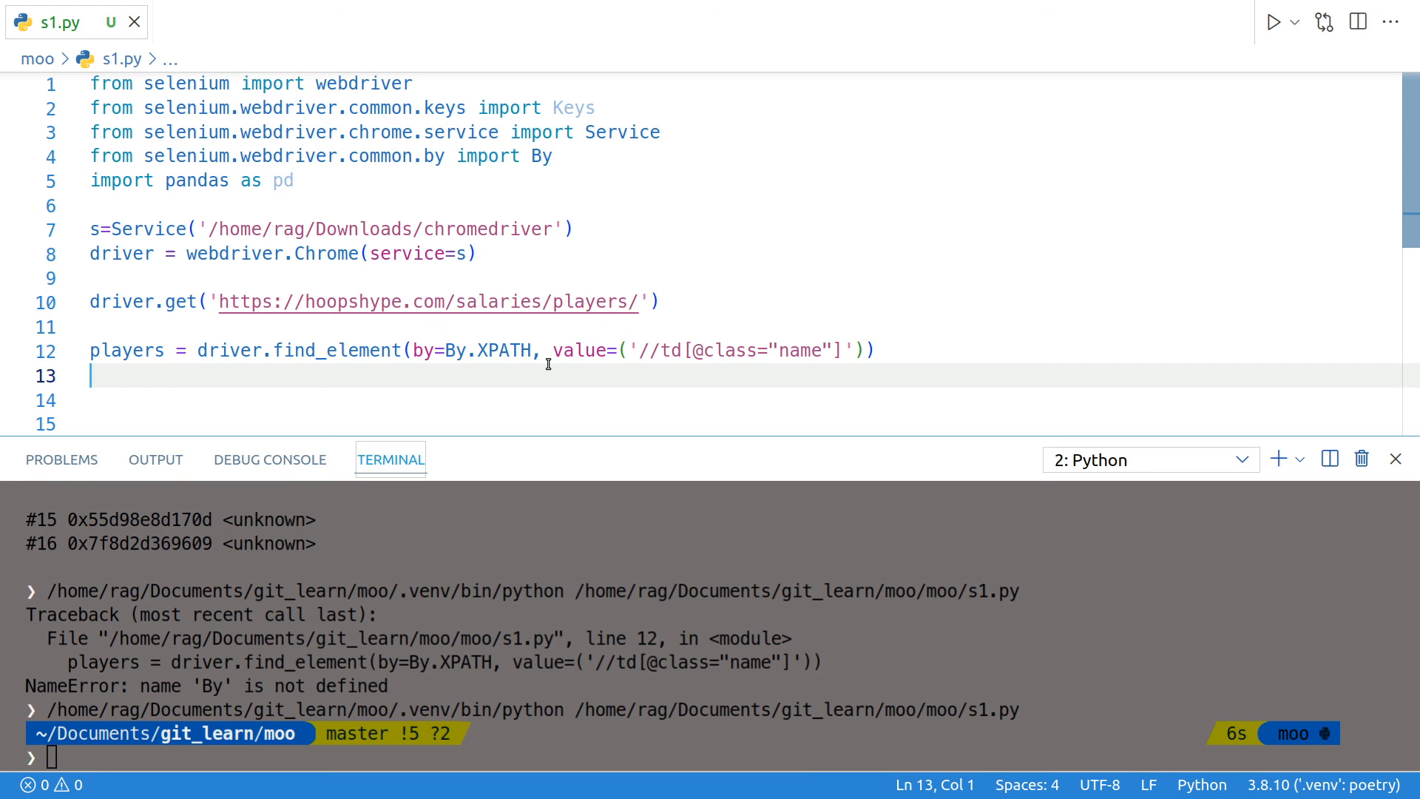